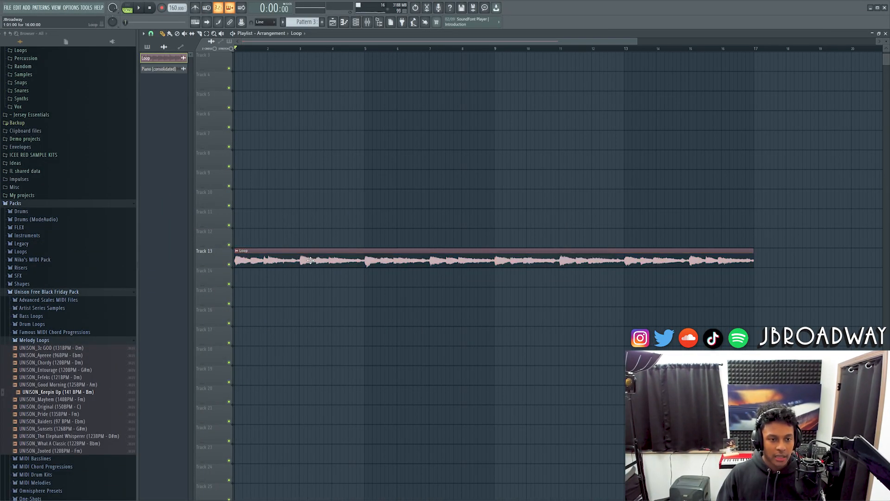
# - Set the Loop sample's time stretching to Stretch and its pitch range to 48 semitones
pyautogui.doubleClick(310, 259)
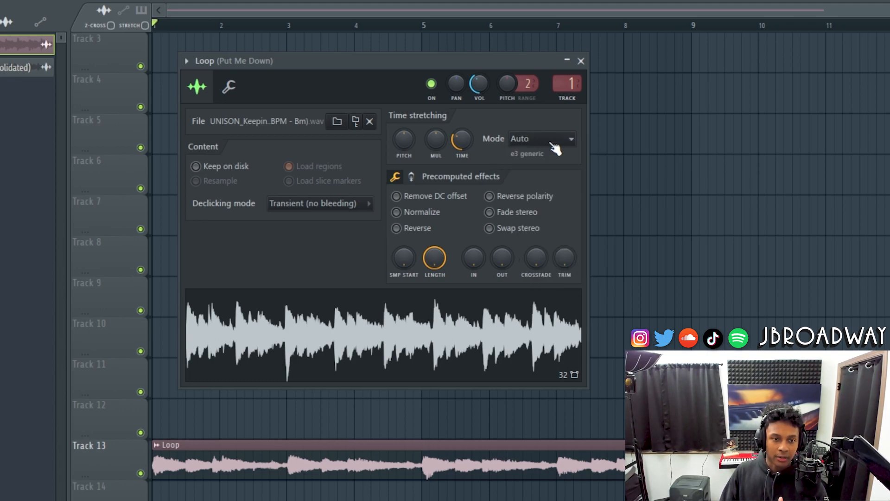
pyautogui.click(540, 138)
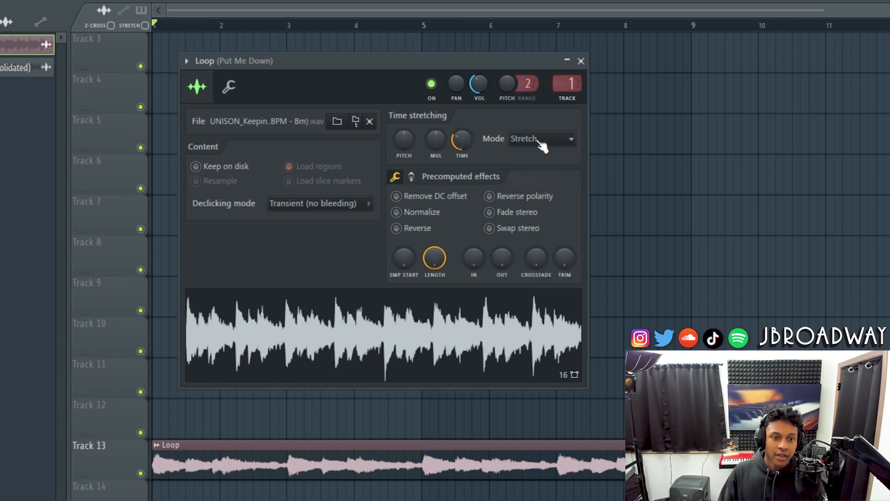
pyautogui.click(540, 139)
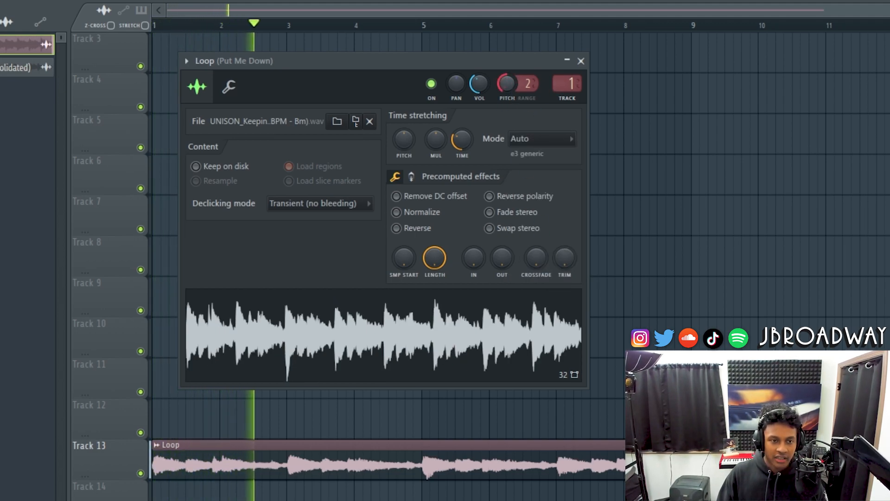
pyautogui.rightClick(506, 84)
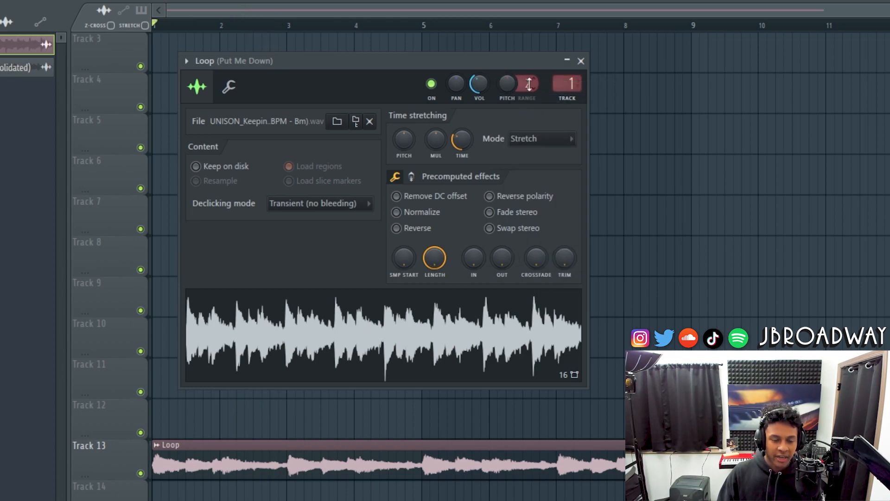
pyautogui.moveTo(528, 83); pyautogui.dragTo(527, 68)
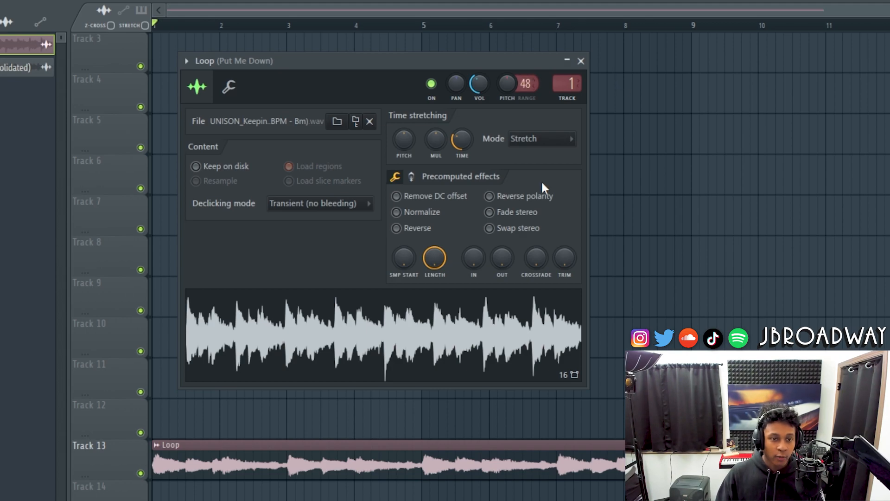
pyautogui.click(580, 61)
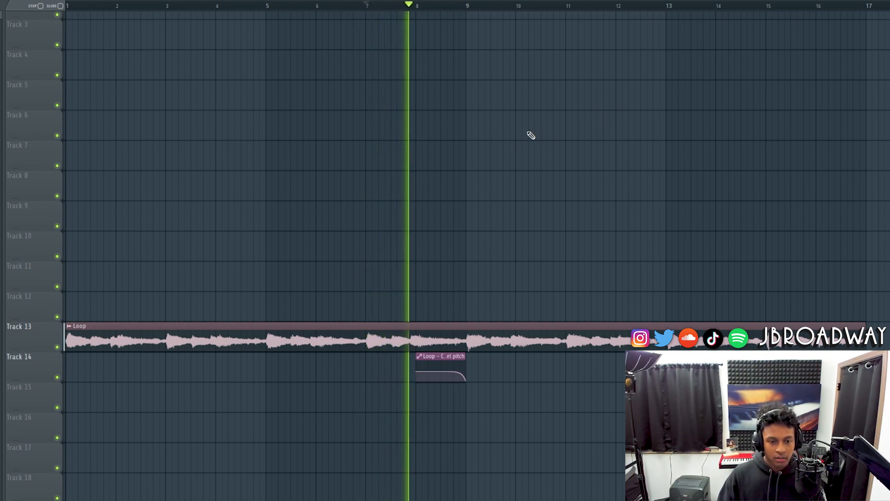
# - Add the Loop channel-pitch automation clip that holds level, then drops at its end
pyautogui.click(366, 5)
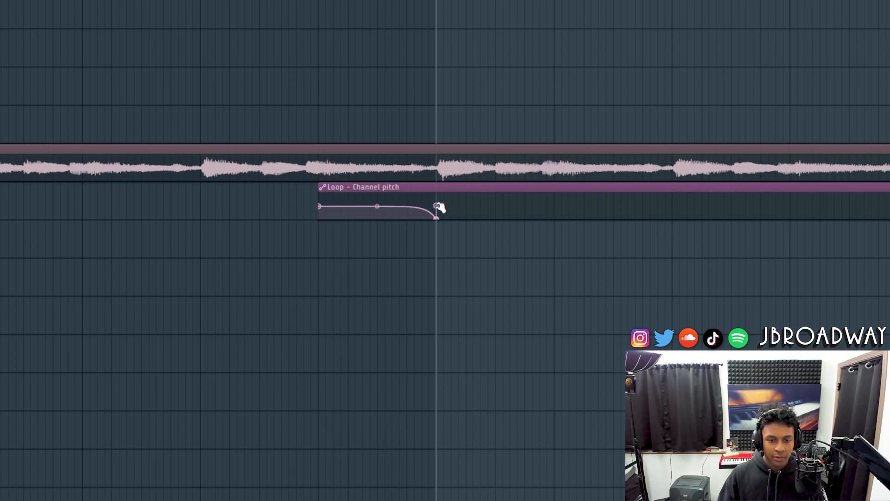
pyautogui.moveTo(525, 222)
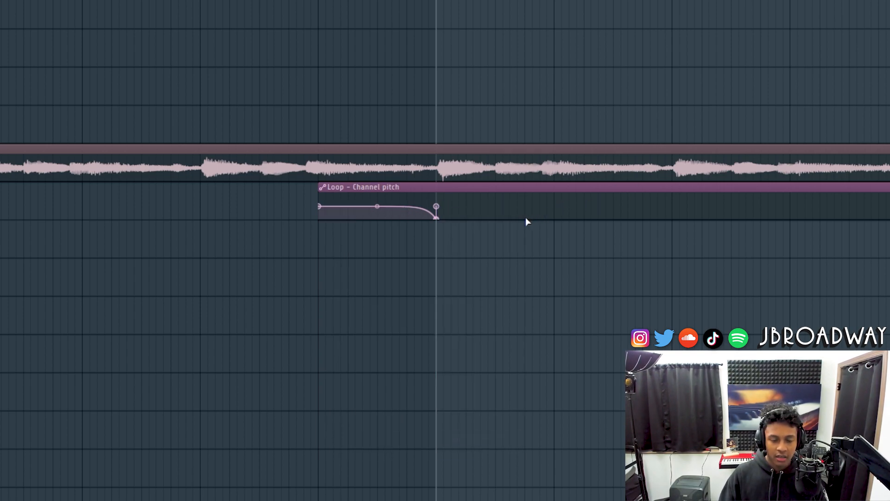
# - Switch the Loop pitch automation's final point to a different curve mode
pyautogui.rightClick(436, 208)
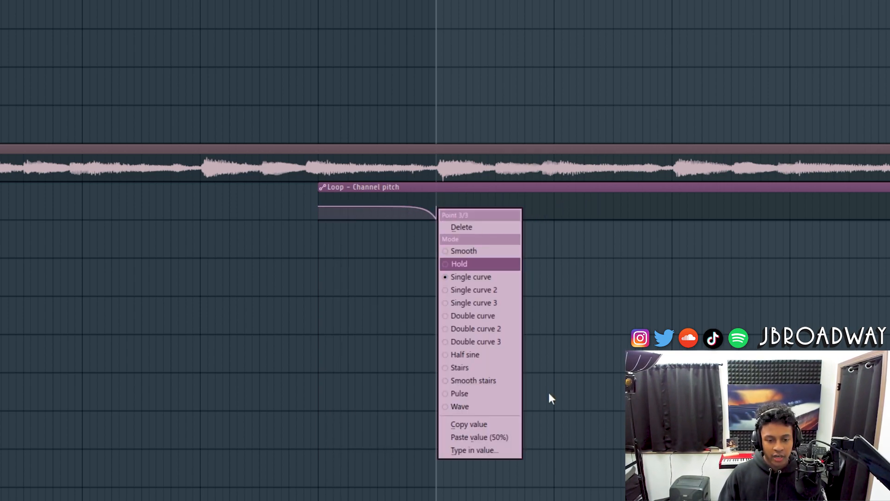
pyautogui.click(474, 450)
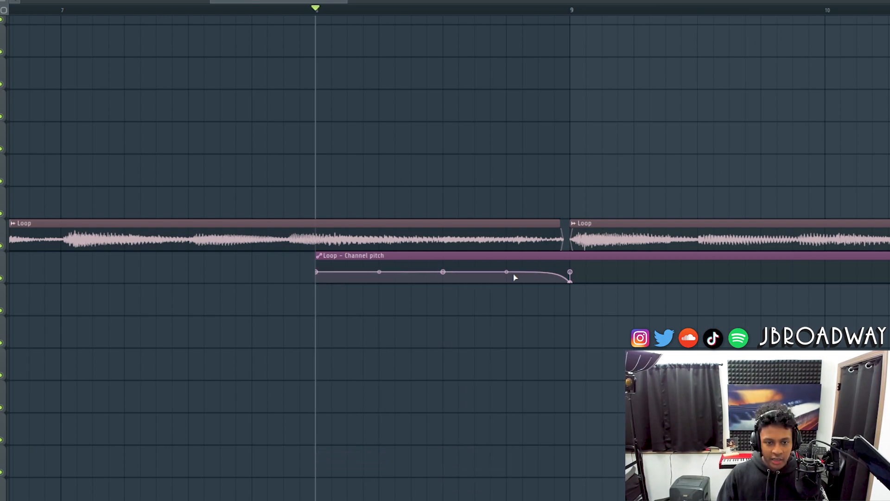
# - Drag the Loop pitch automation into a smooth slope dipping from mid-clip
pyautogui.moveTo(507, 274); pyautogui.dragTo(507, 276)
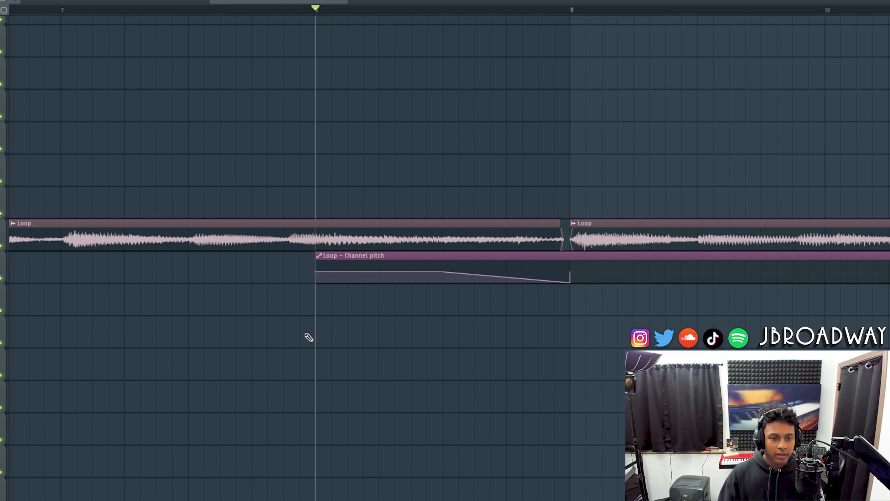
pyautogui.click(445, 10)
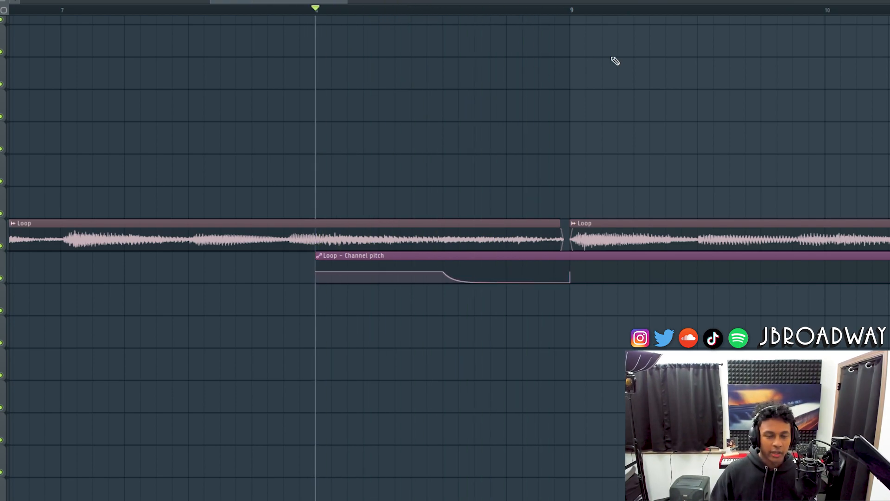
pyautogui.click(471, 9)
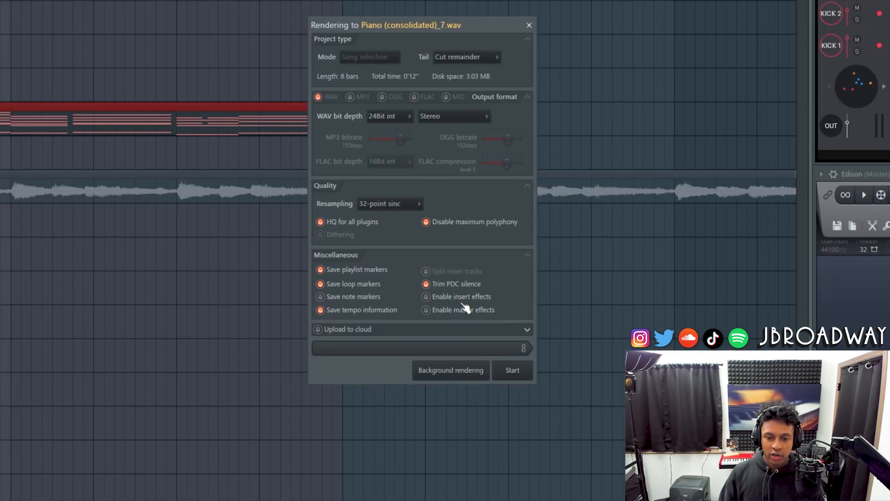
pyautogui.moveTo(508, 318)
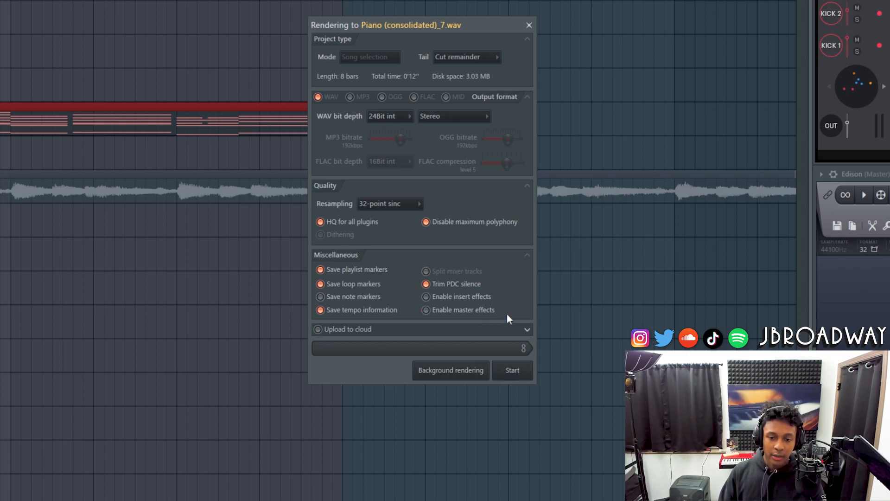
# - Render the piano to Piano (consolidated)_7.wav with 24-bit WAV settings
pyautogui.click(512, 369)
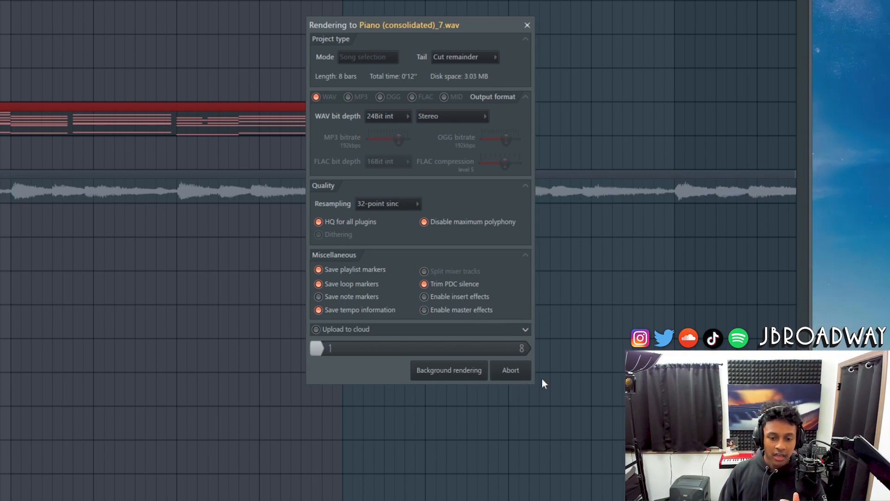
pyautogui.click(510, 370)
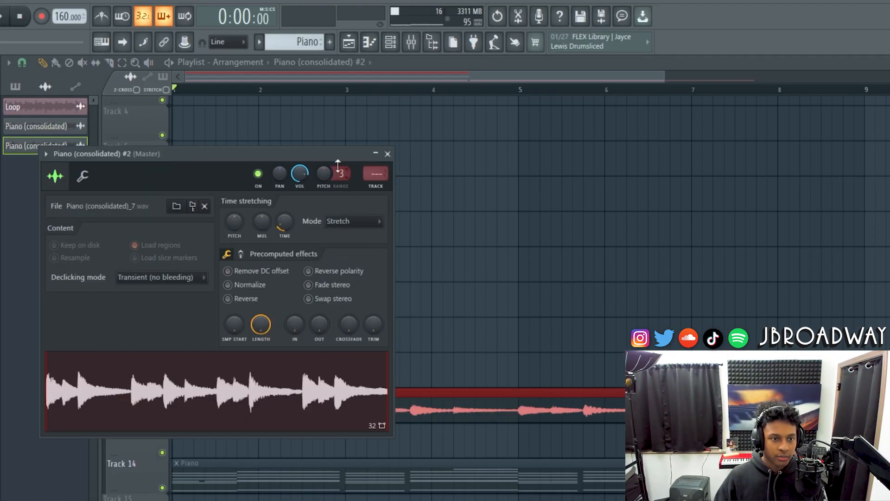
# - Change the rendered piano sample's pitch range and open its clip settings
pyautogui.moveTo(339, 173); pyautogui.dragTo(340, 162)
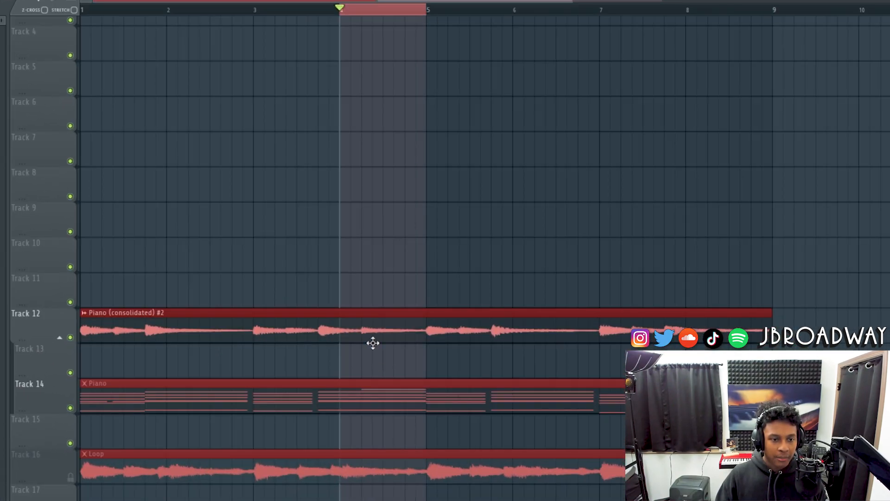
pyautogui.doubleClick(373, 329)
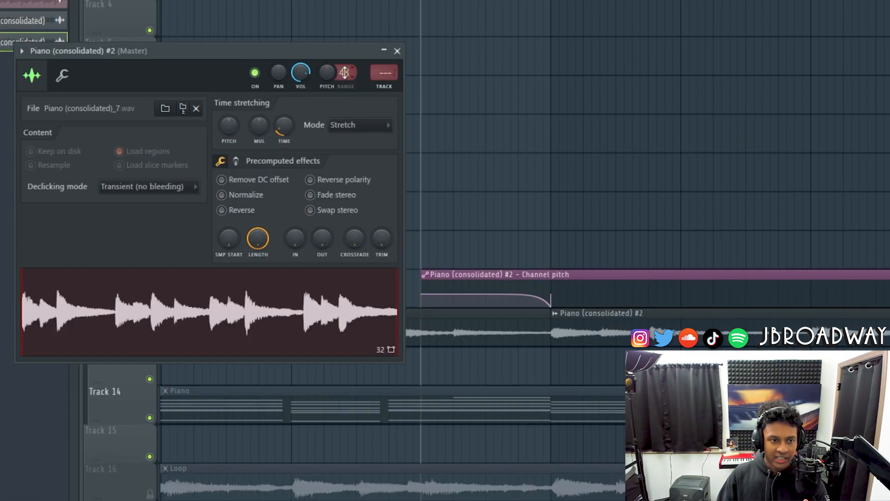
# - Set the Piano (consolidated) #2 pitch range to 24 semitones
pyautogui.moveTo(345, 73); pyautogui.dragTo(344, 91)
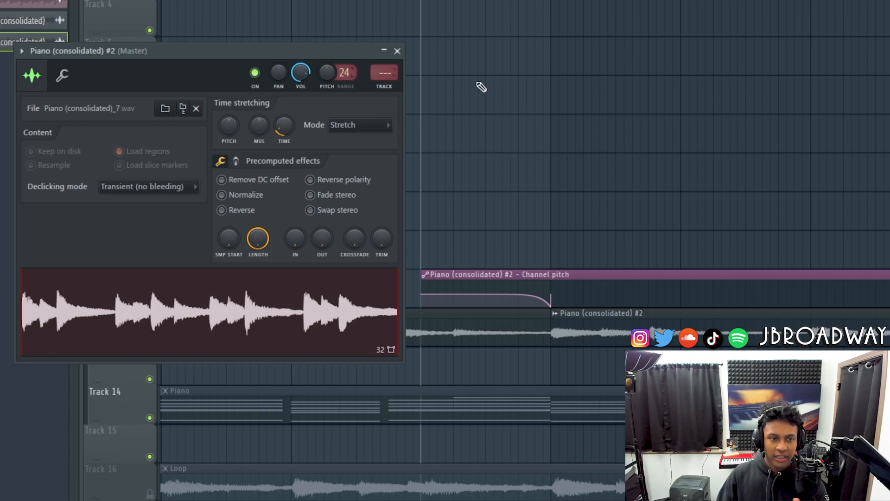
pyautogui.click(397, 50)
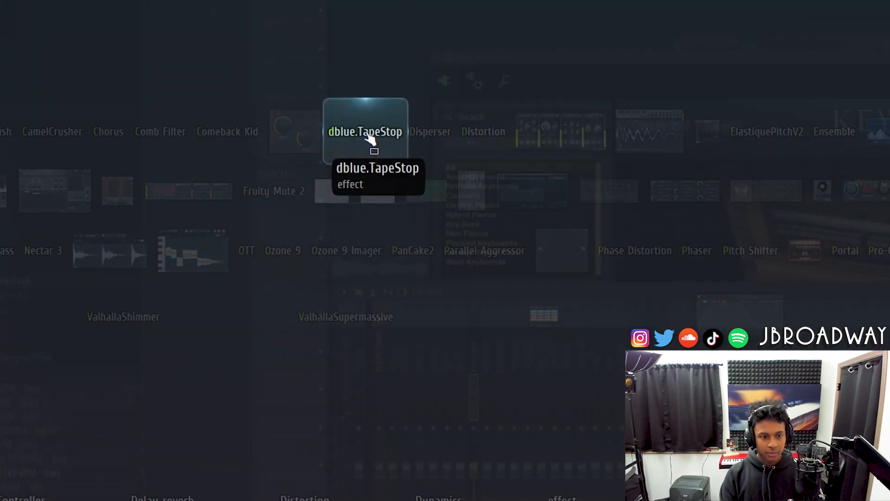
# - Load dblue.TapeStop on the Keyscape channel with Trigger at 0.00
pyautogui.click(366, 131)
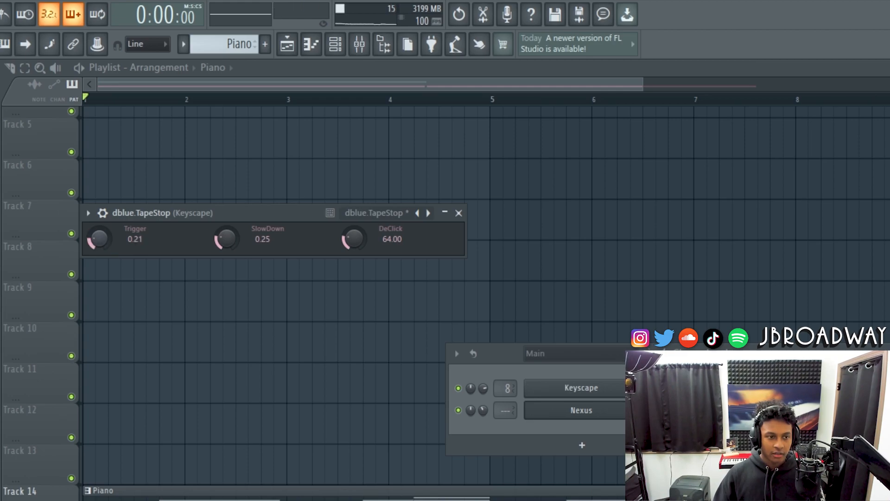
pyautogui.moveTo(98, 237); pyautogui.dragTo(98, 250)
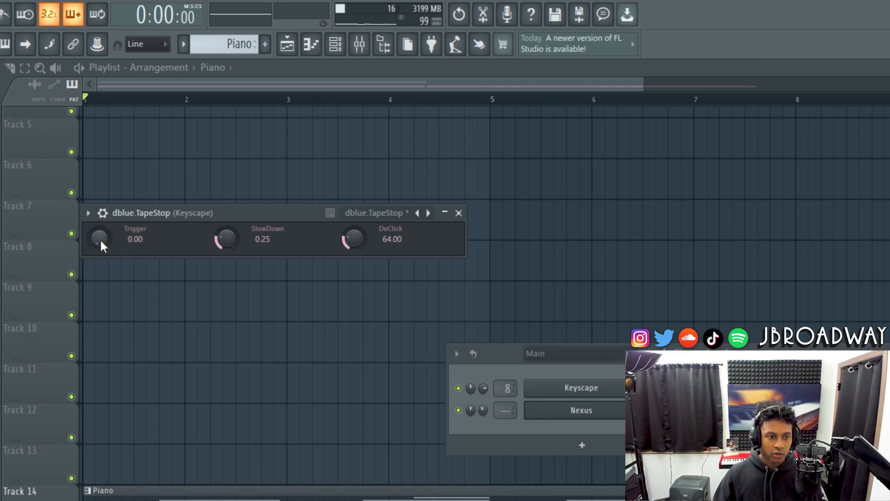
pyautogui.click(458, 213)
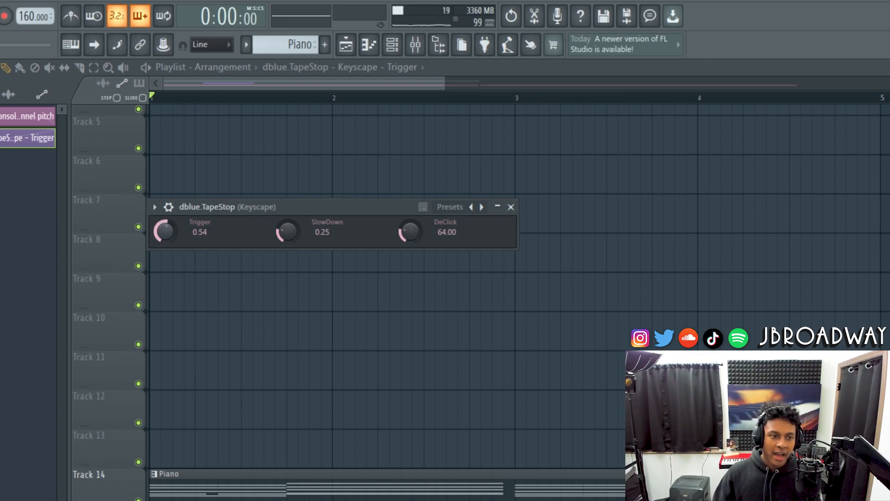
# - Adjust the Trigger value and curve the Trigger automation clip's end downward
pyautogui.moveTo(165, 231); pyautogui.dragTo(165, 236)
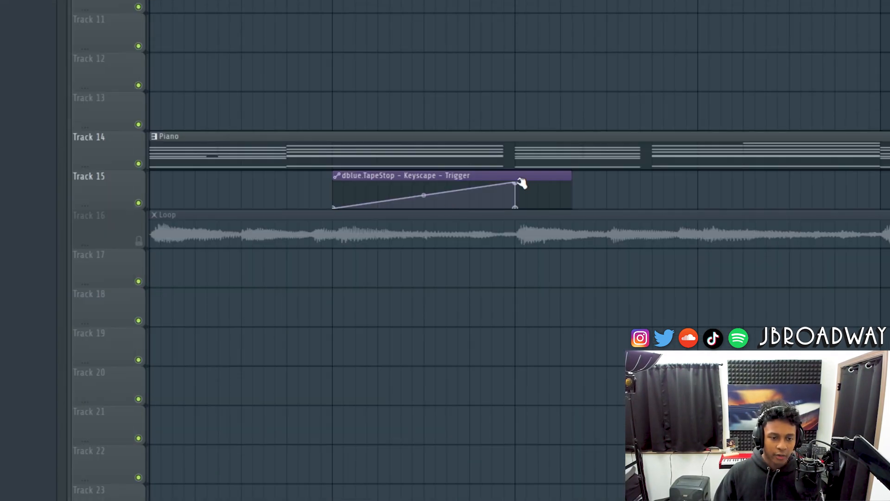
pyautogui.moveTo(516, 184); pyautogui.dragTo(515, 204)
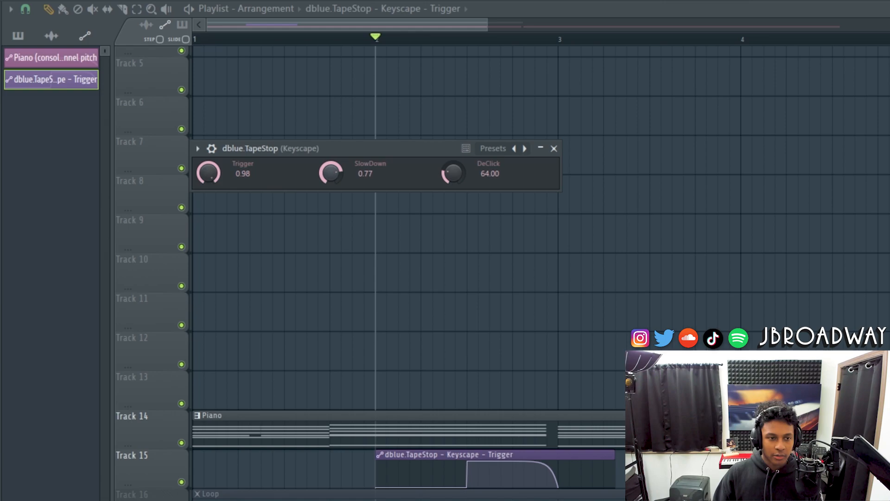
# - Lower the dblue.TapeStop SlowDown knob to about 0.06
pyautogui.moveTo(331, 171); pyautogui.dragTo(331, 176)
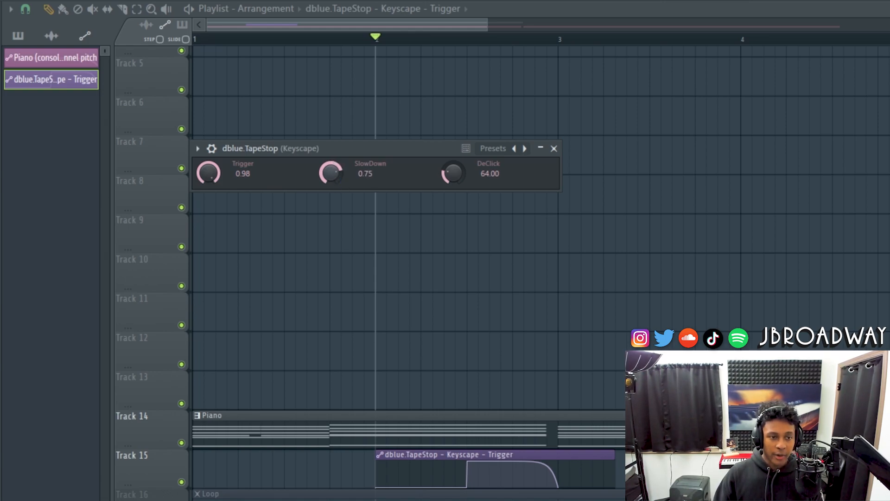
pyautogui.moveTo(331, 173); pyautogui.dragTo(331, 165)
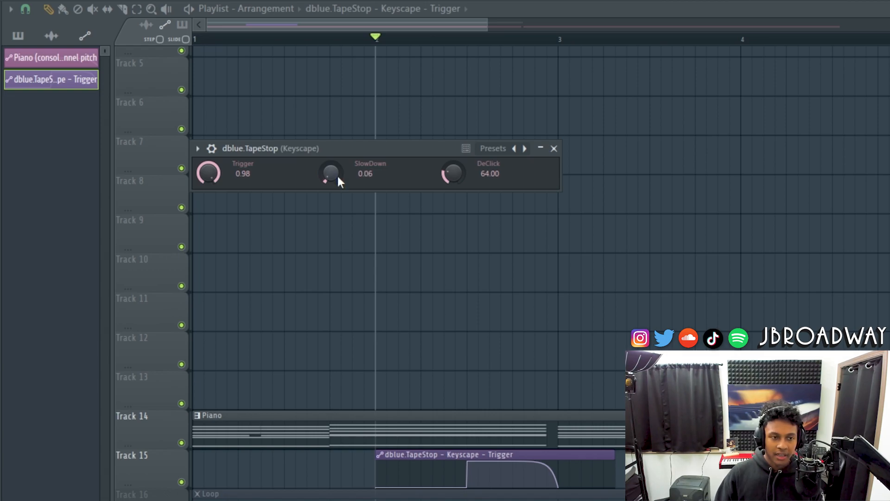
pyautogui.moveTo(331, 172); pyautogui.dragTo(331, 147)
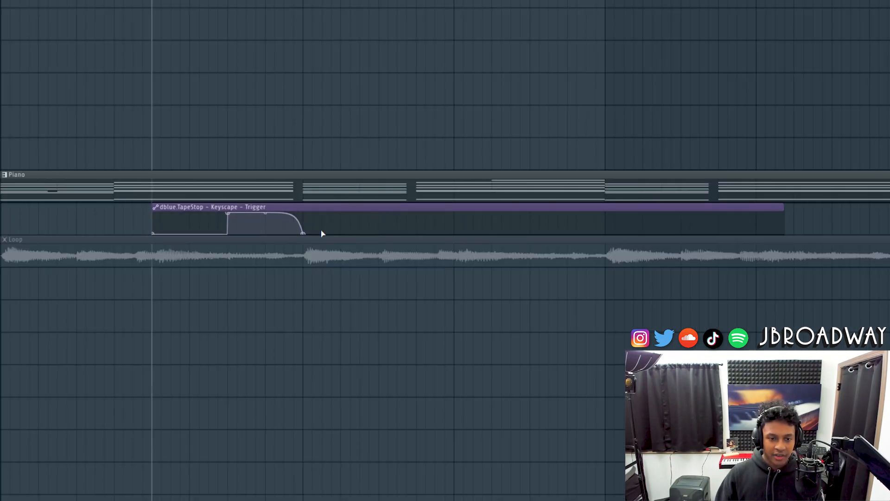
# - Drag the Trigger automation's final point far right for a longer, gentler fall
pyautogui.moveTo(304, 233); pyautogui.dragTo(460, 237)
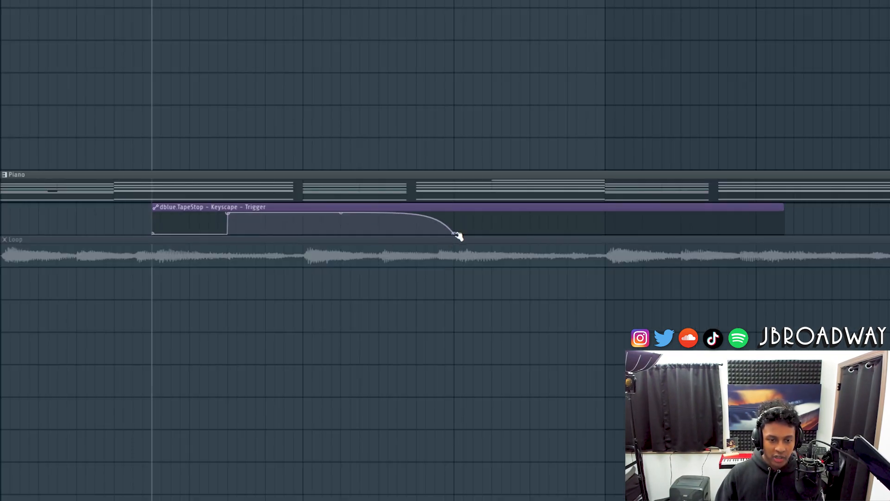